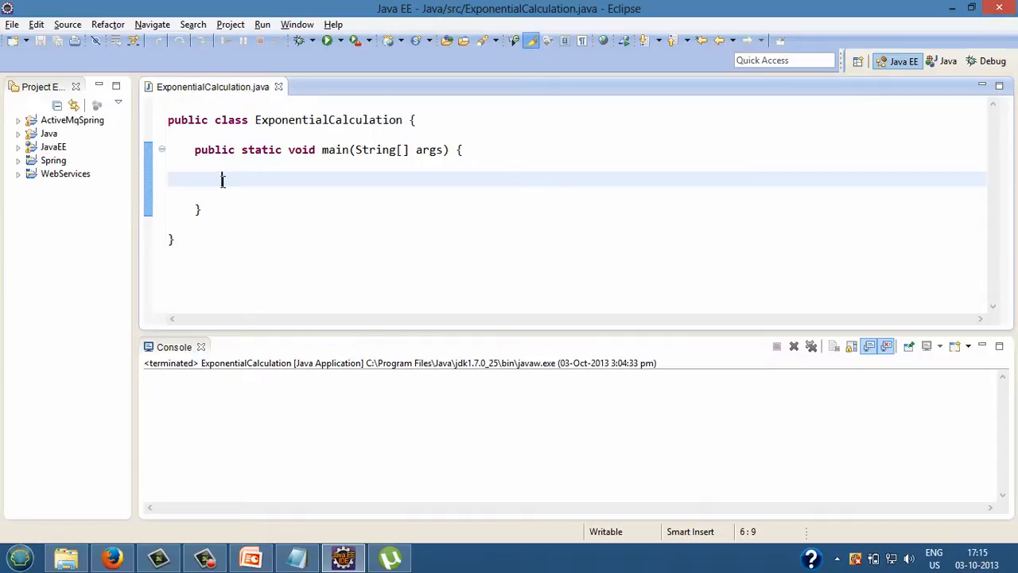
mouse_move(223, 181)
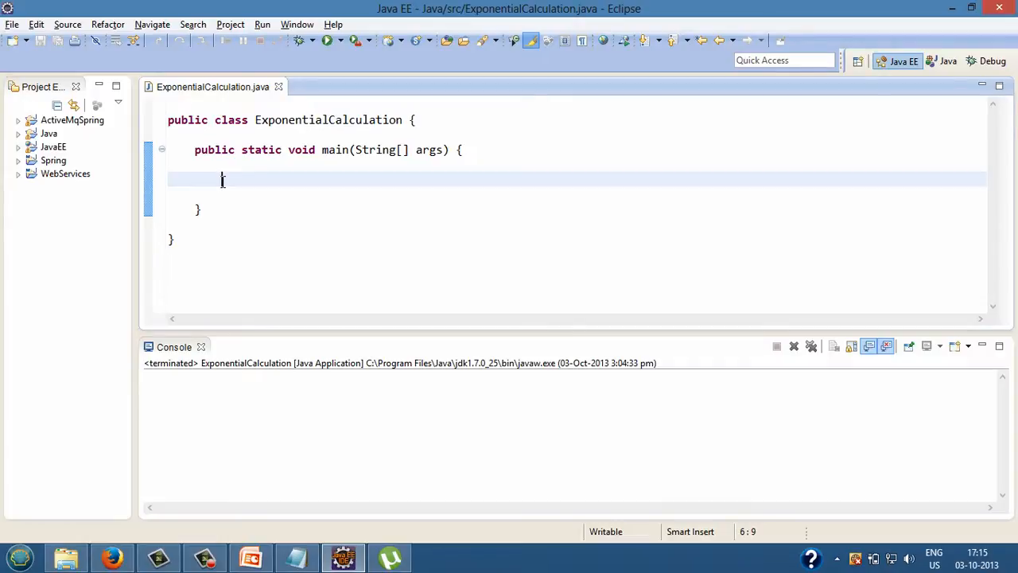
Declare Scanner scanner = new Scanner(System.in) in main and import java.util.Scanner.
type("Sca")
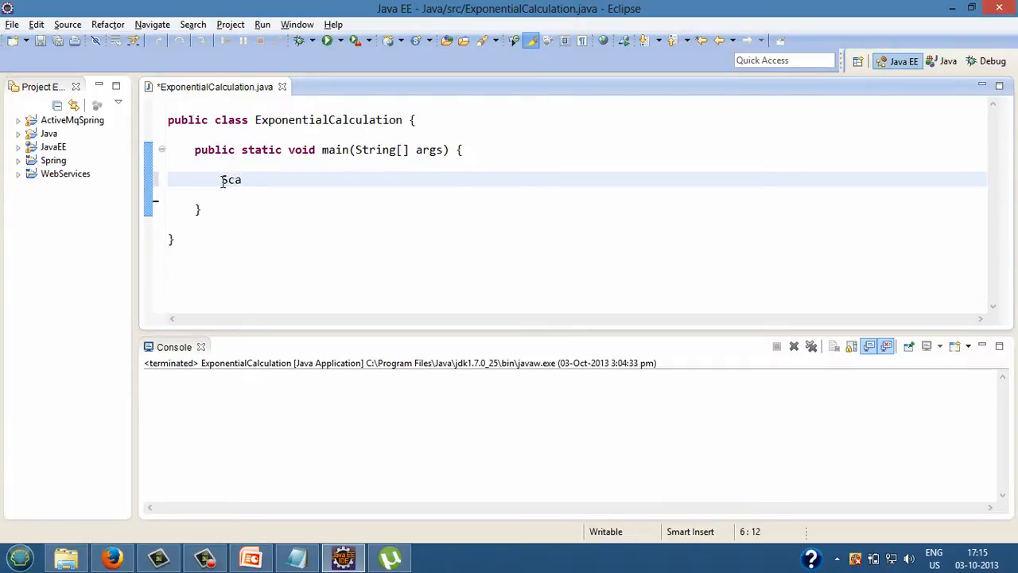
type("nner scanner = ne")
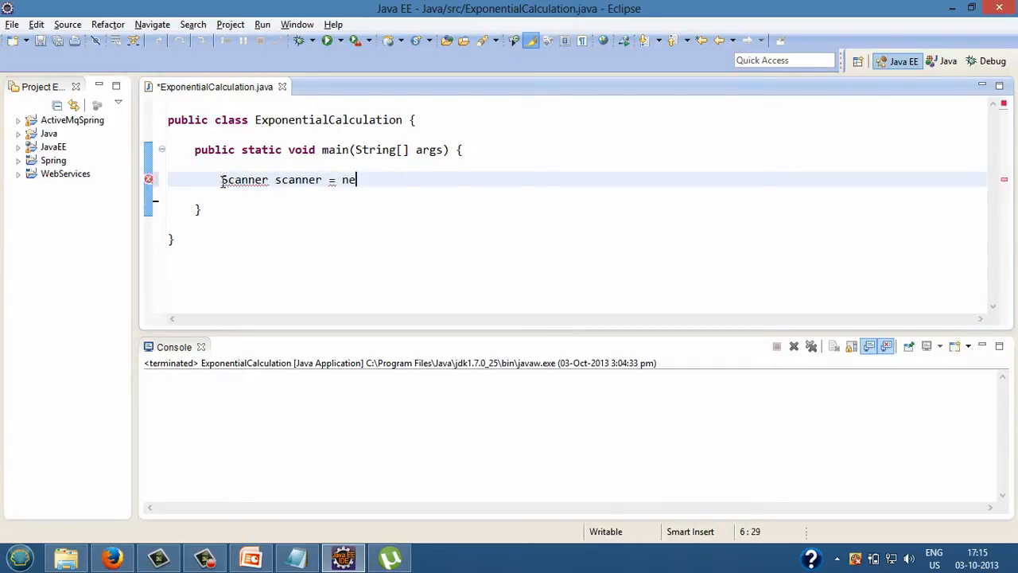
type("w Scanner(Syste")
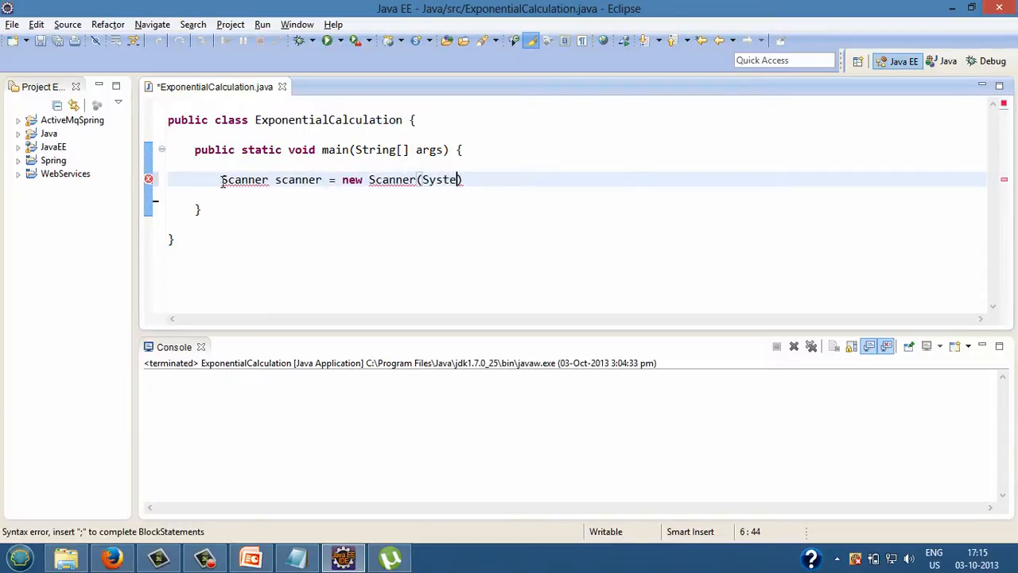
type("m.in);")
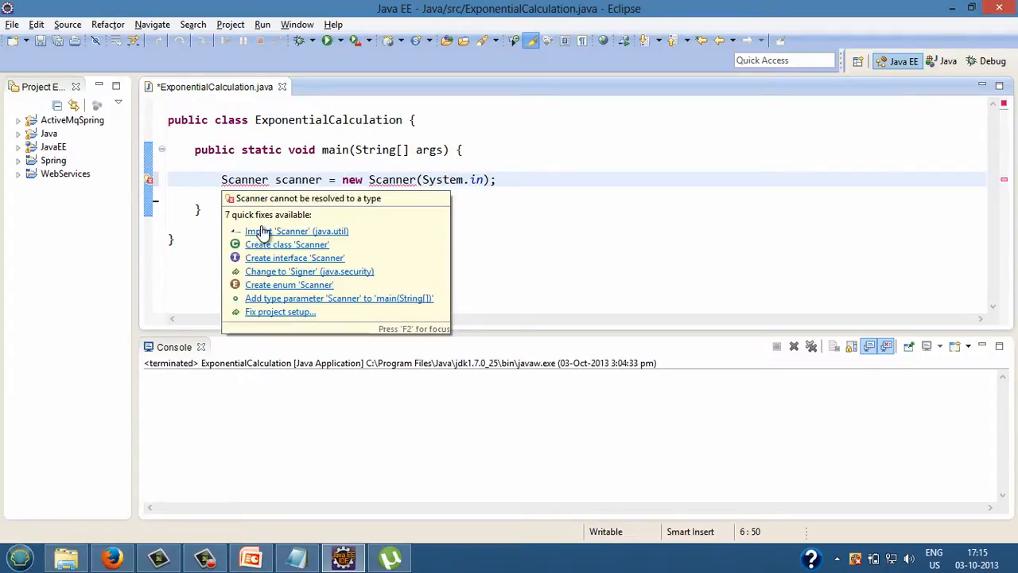
left_click(295, 230)
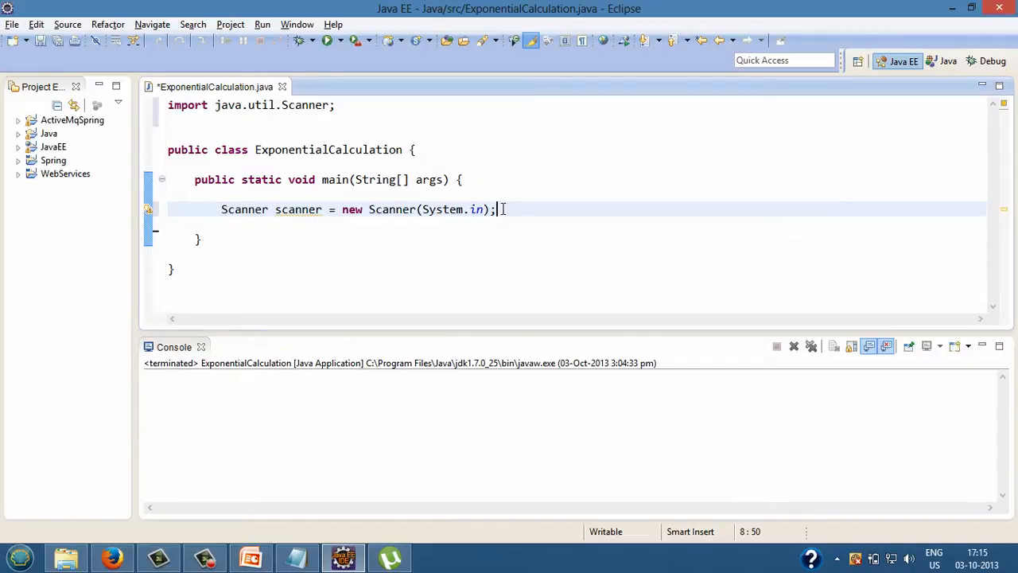
key("Return")
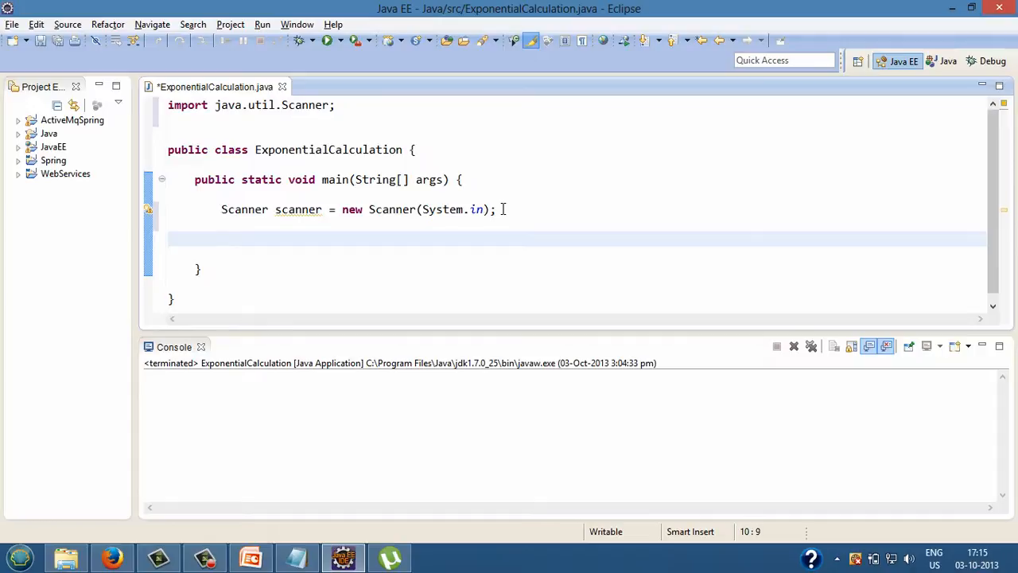
Add a print statement prompting "Enter the value of number : " after the scanner declaration.
left_click(223, 238)
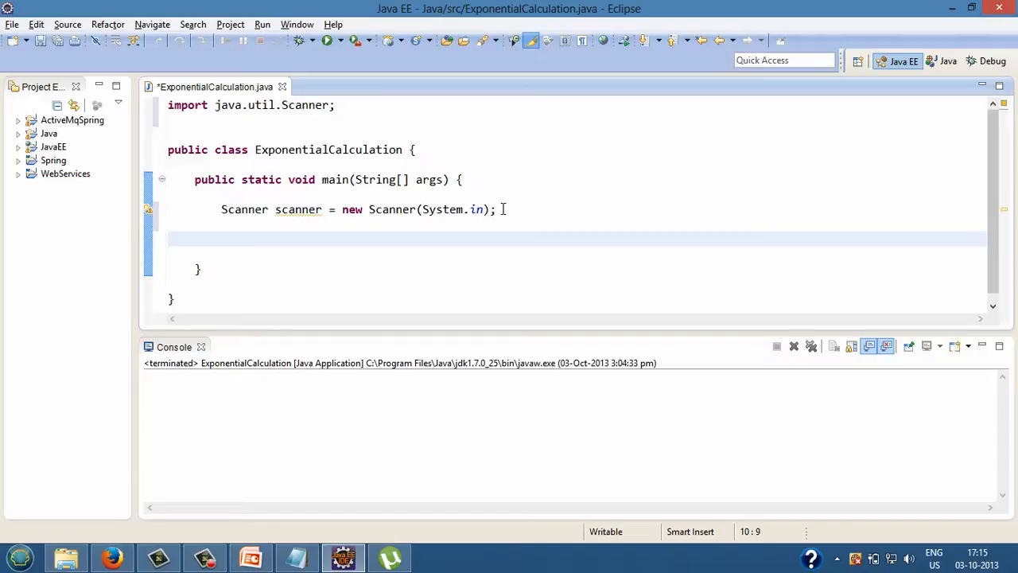
left_click(223, 239)
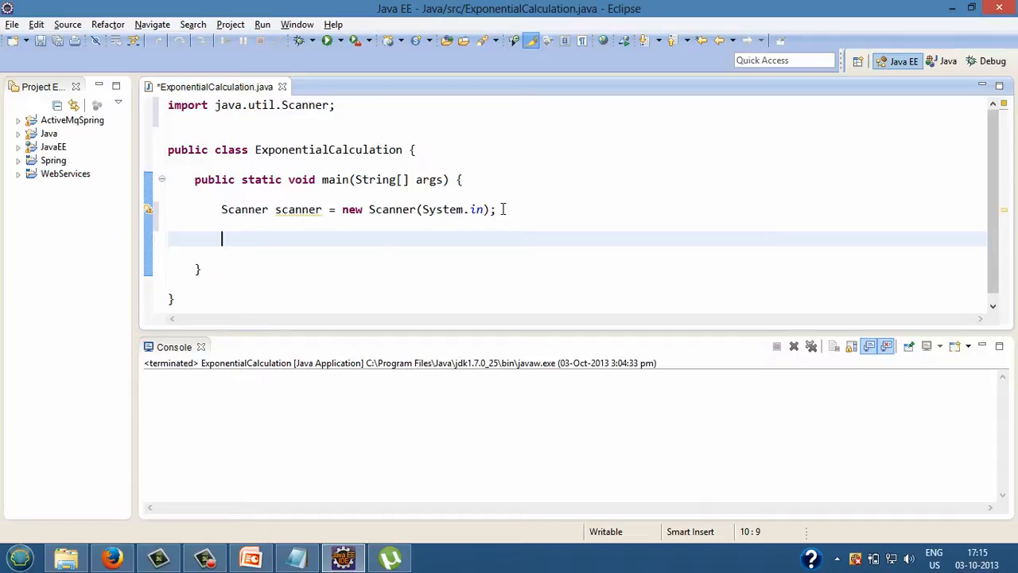
type("s")
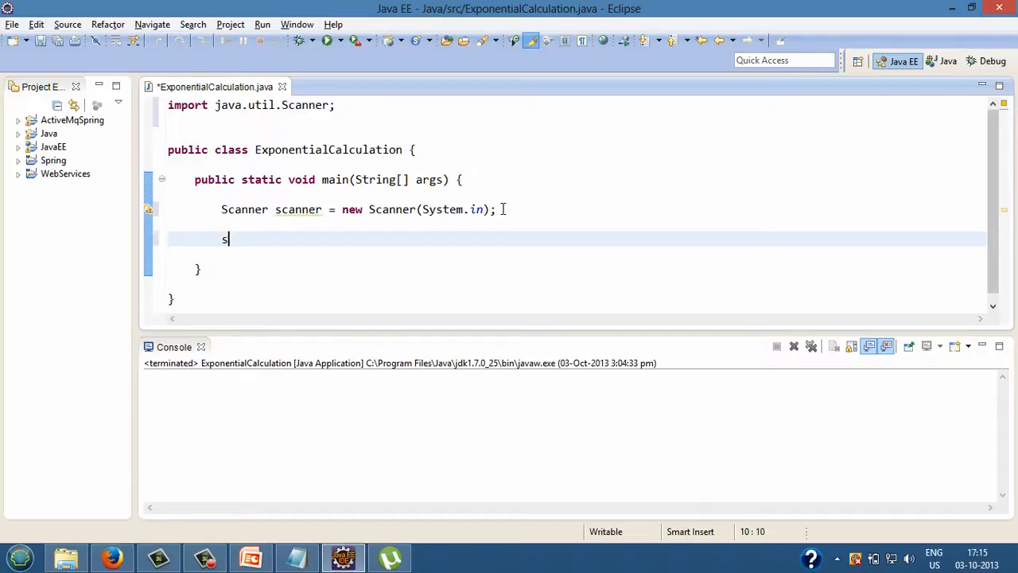
type("System.out.println();")
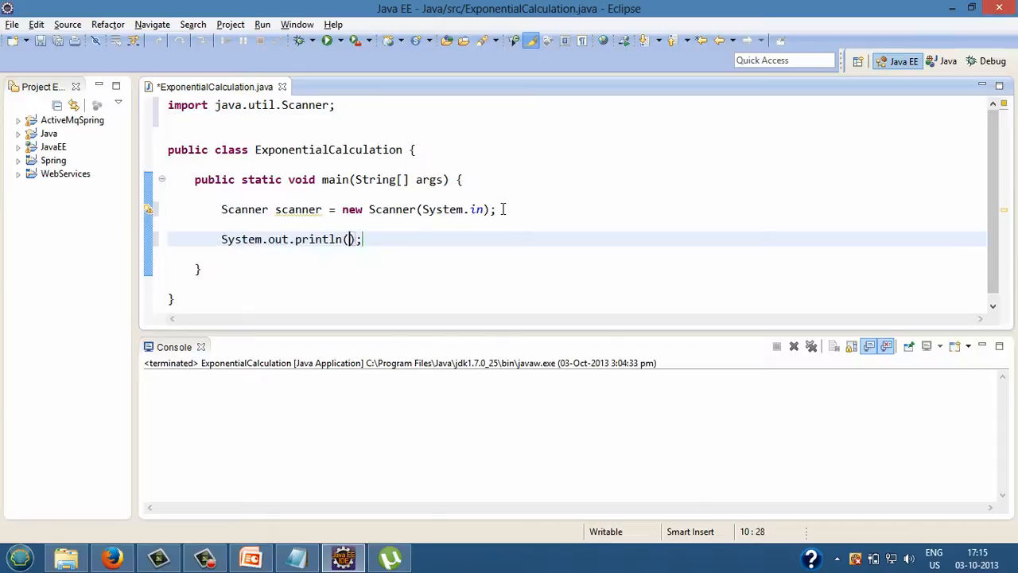
type("\"\"")
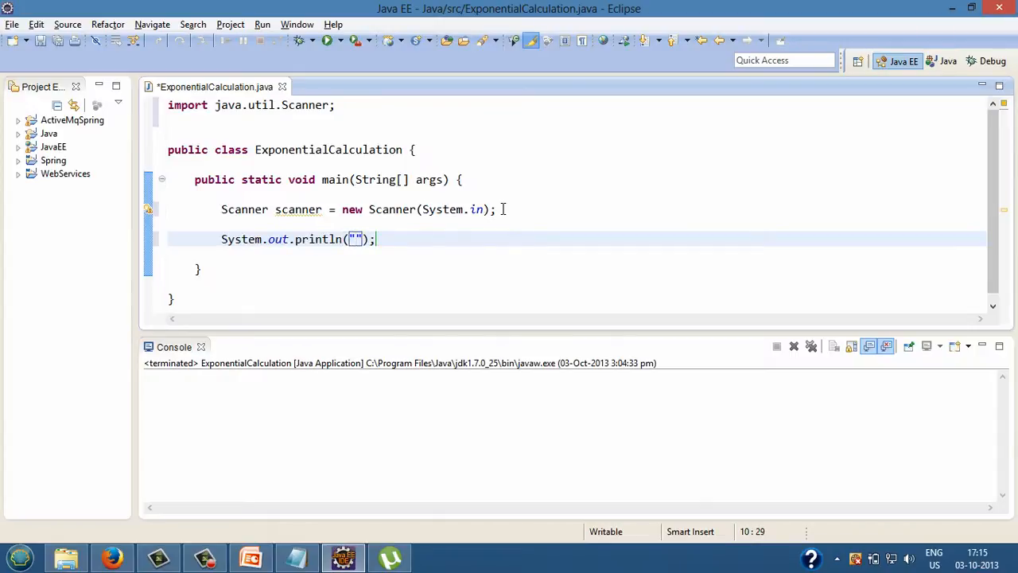
type("Enter")
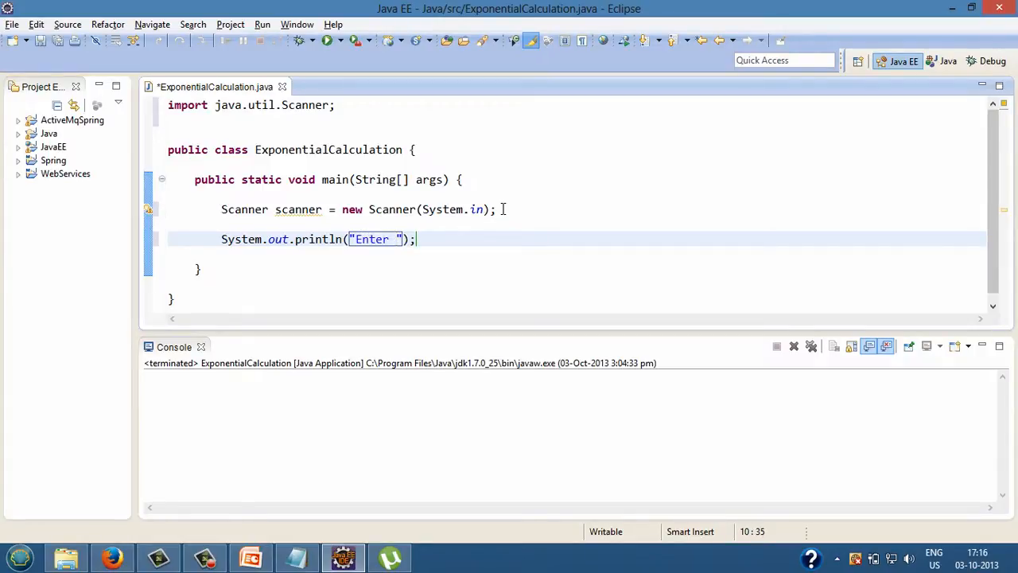
type("the value of number :")
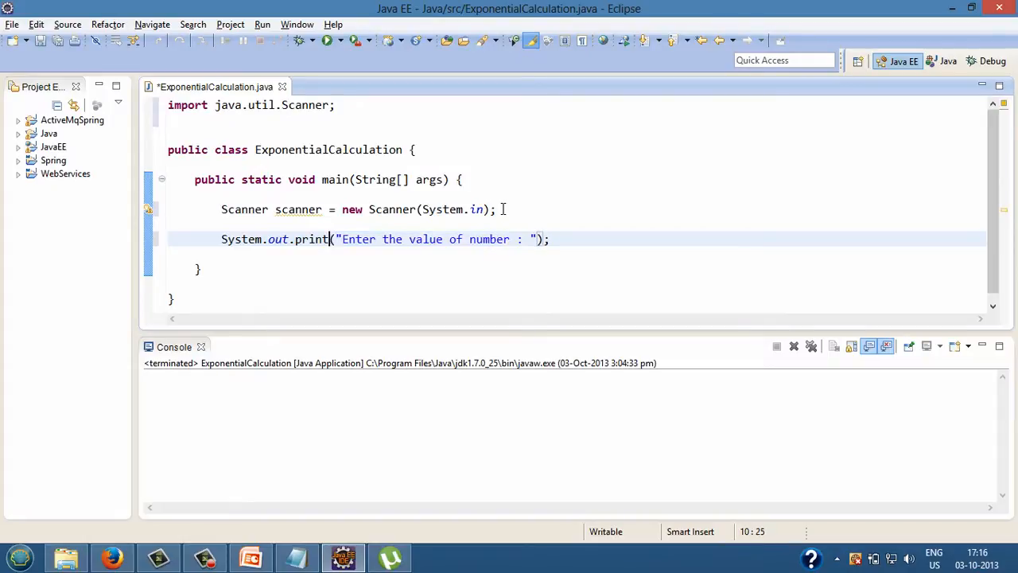
key("ctrl+s")
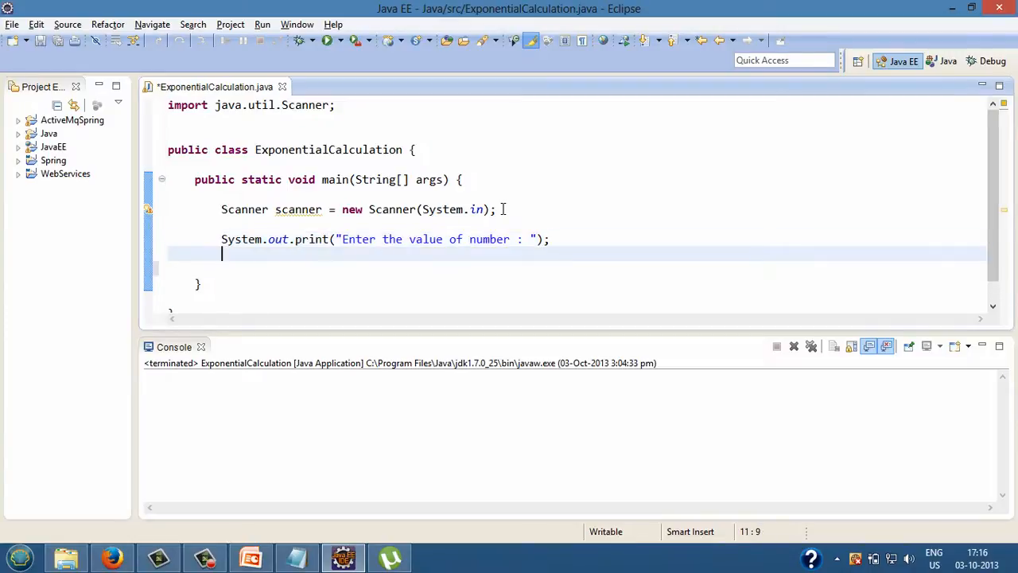
Read the input into double number via scanner.nextDouble().
type("do")
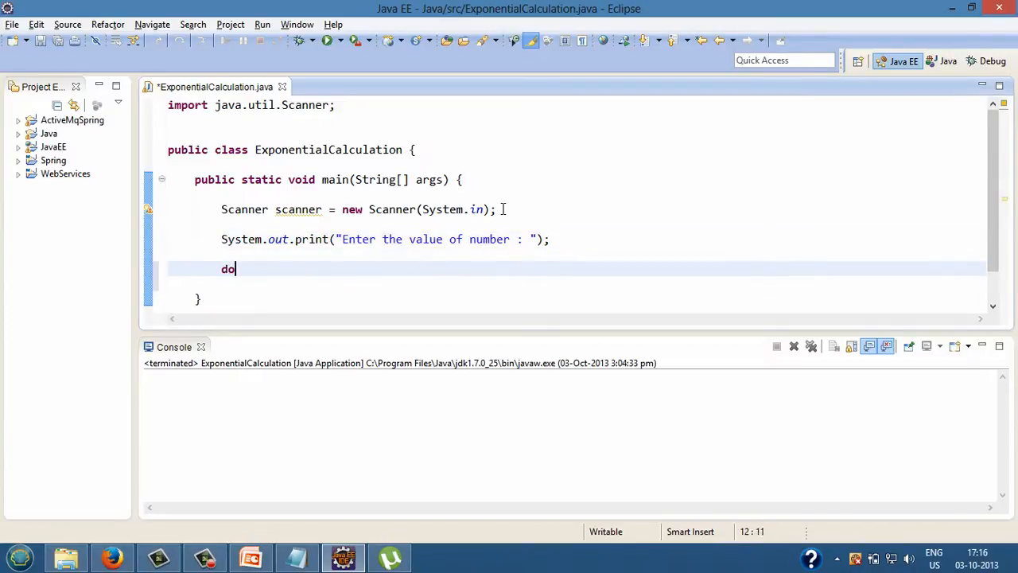
type("uble")
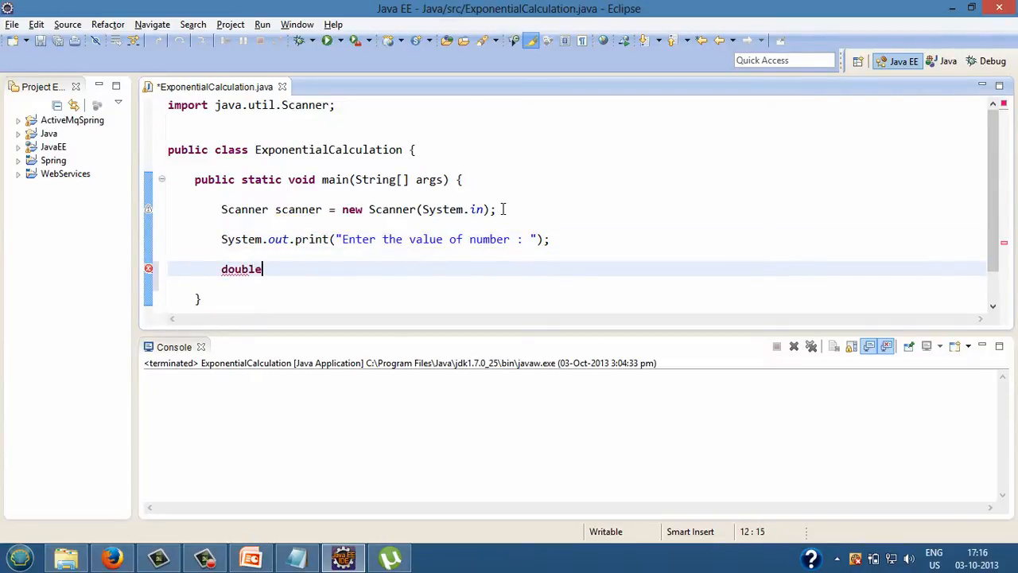
type("num")
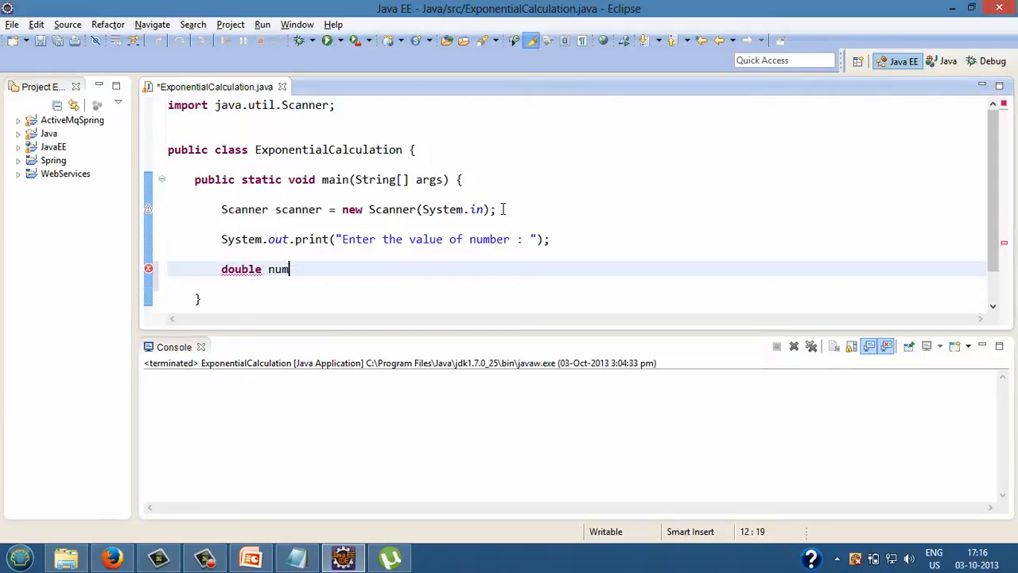
type("ber =")
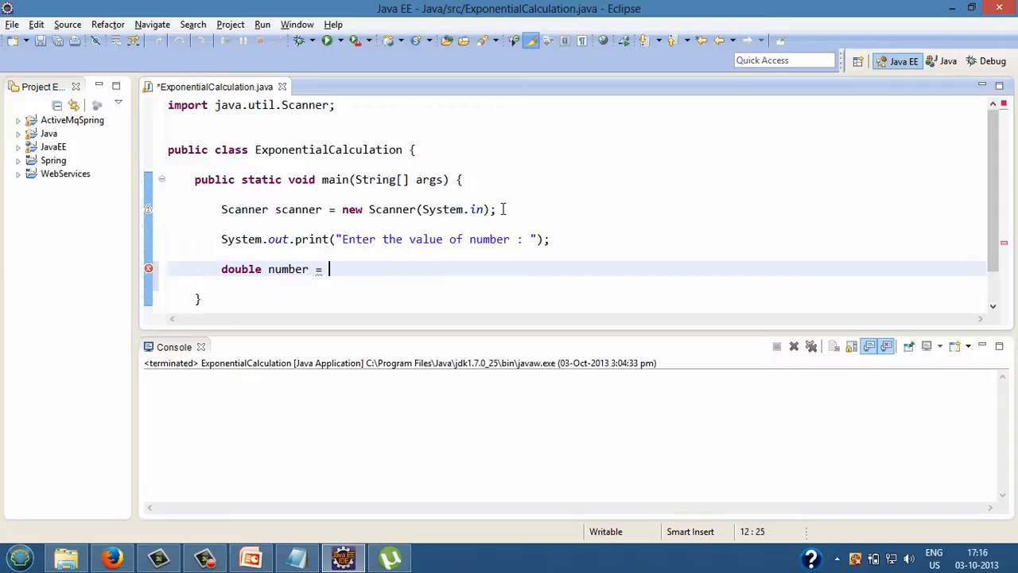
type("scanner")
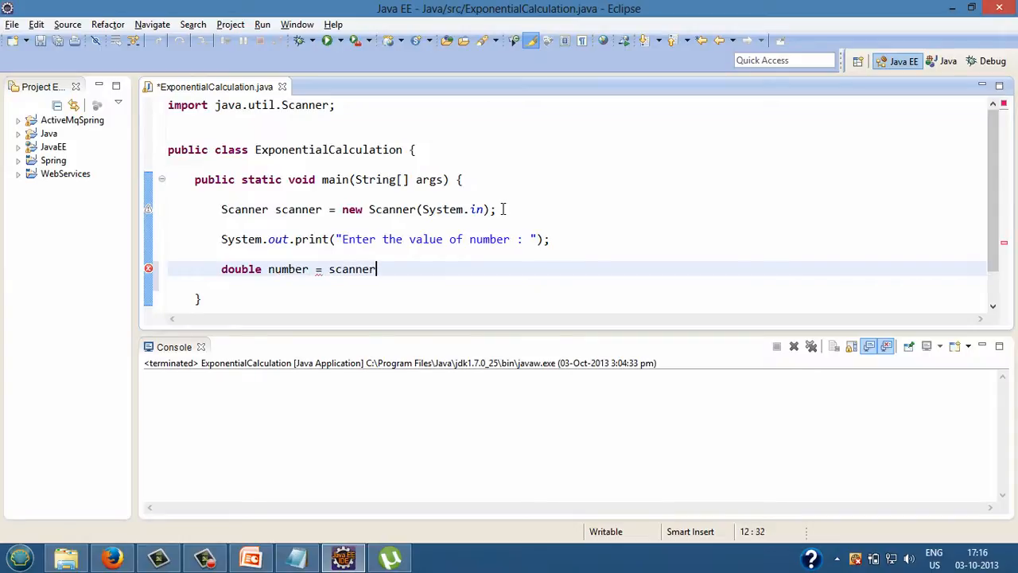
type(".nextDouble(")
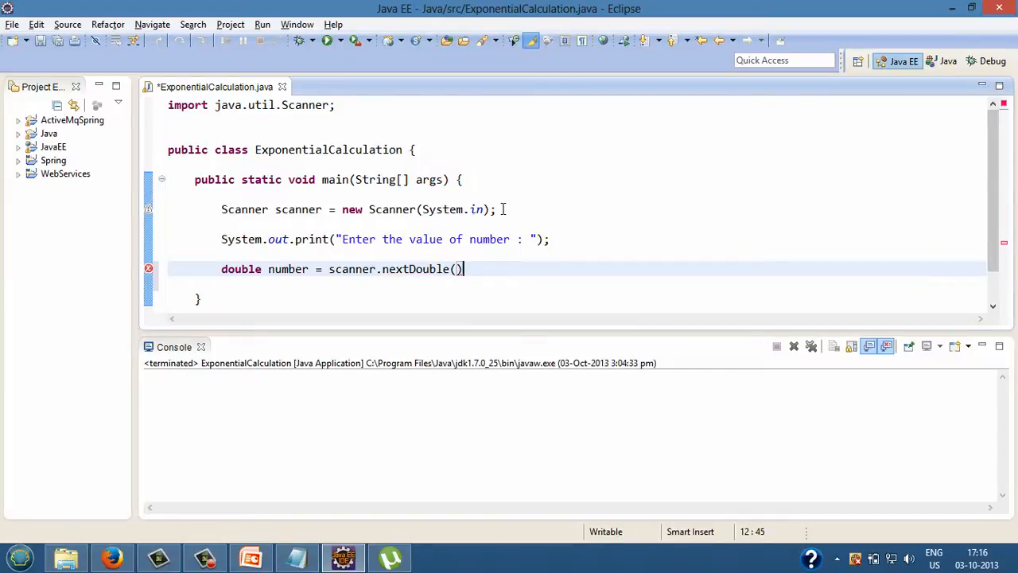
type(";")
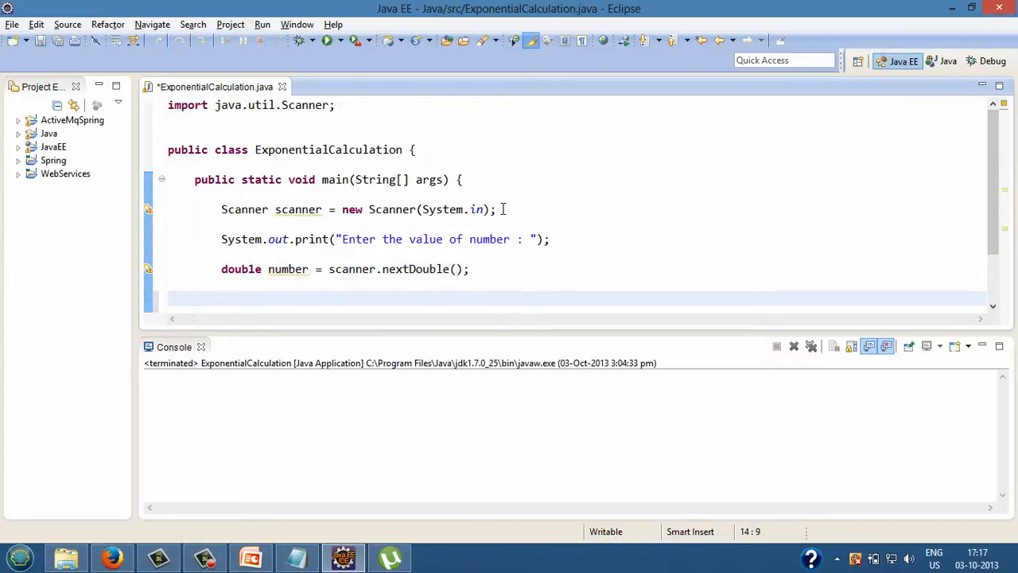
Add a println printing "Calculating Exponential of a number ... " after the input read.
type("sys")
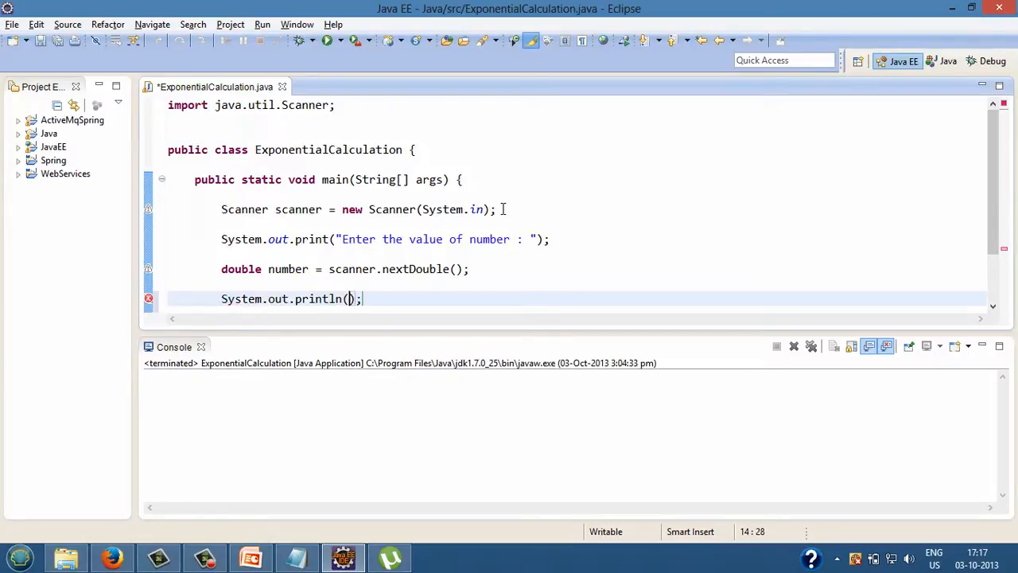
type("\"\"")
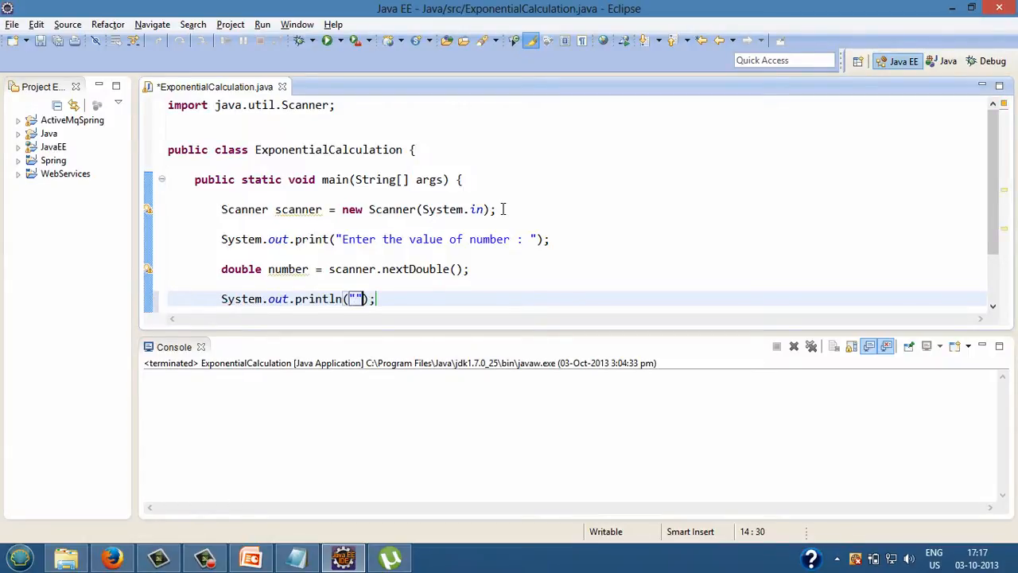
type("Ca")
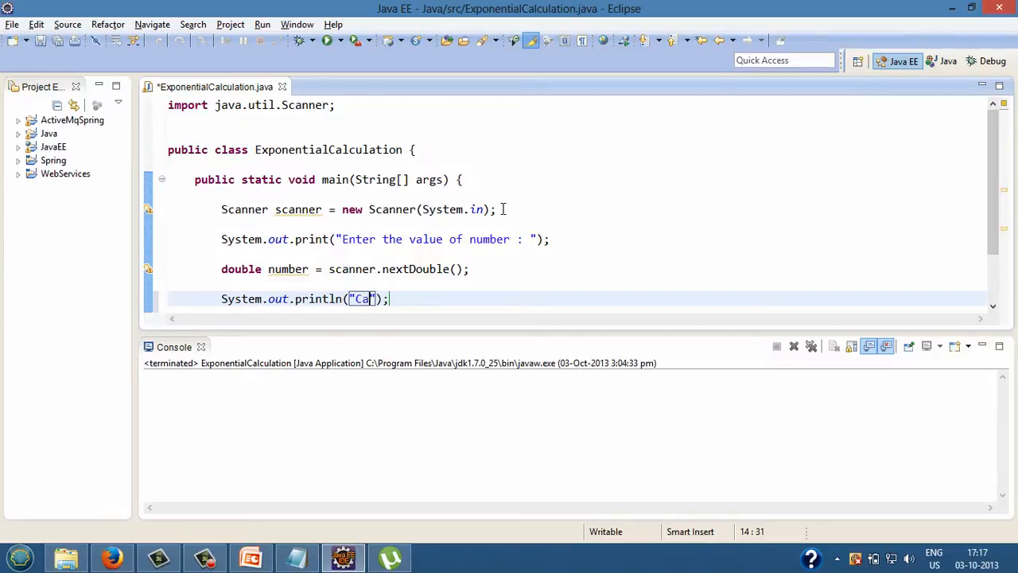
type("lculat")
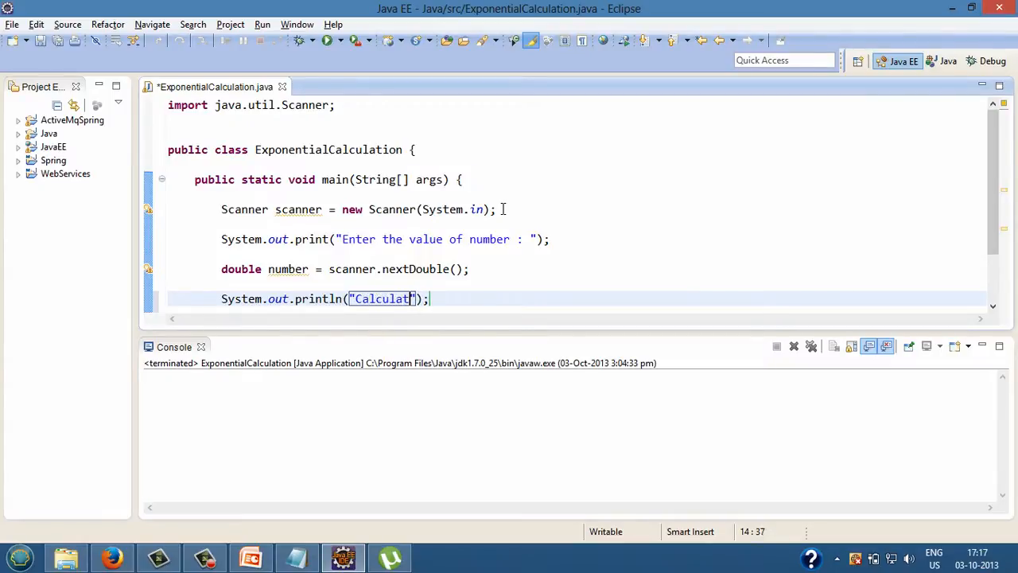
type("ing Exponential of a number")
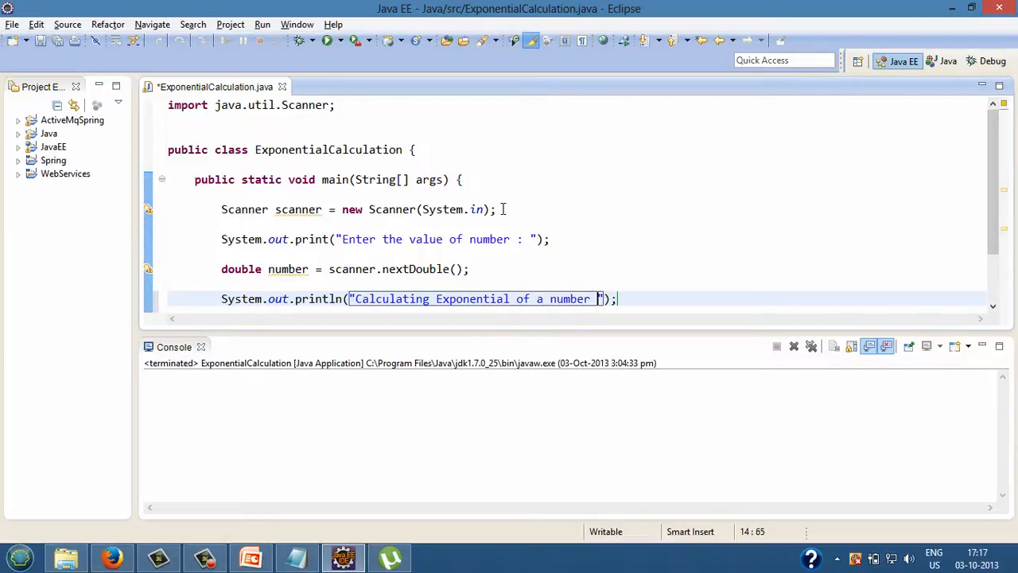
type(":")
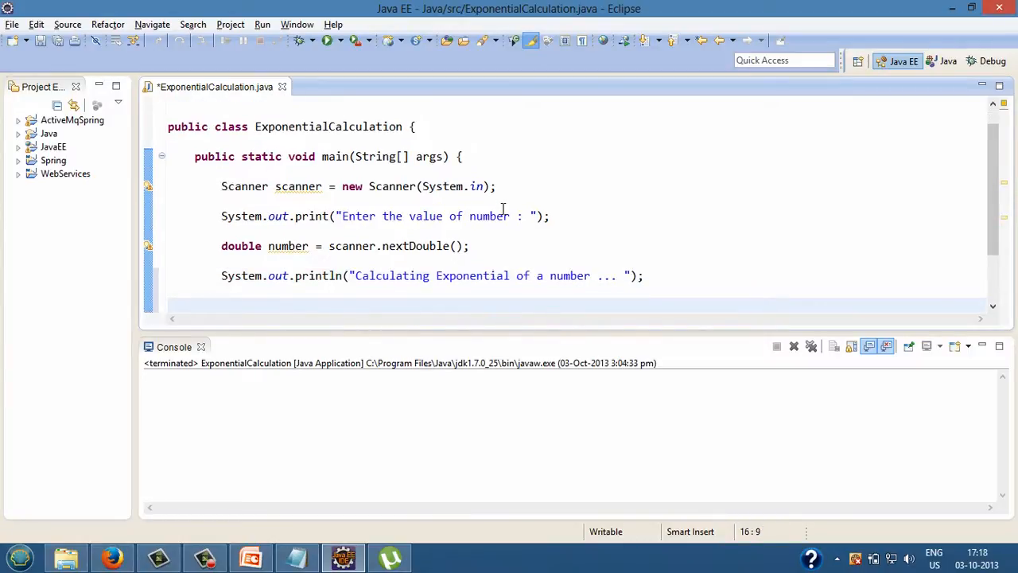
left_click(223, 305)
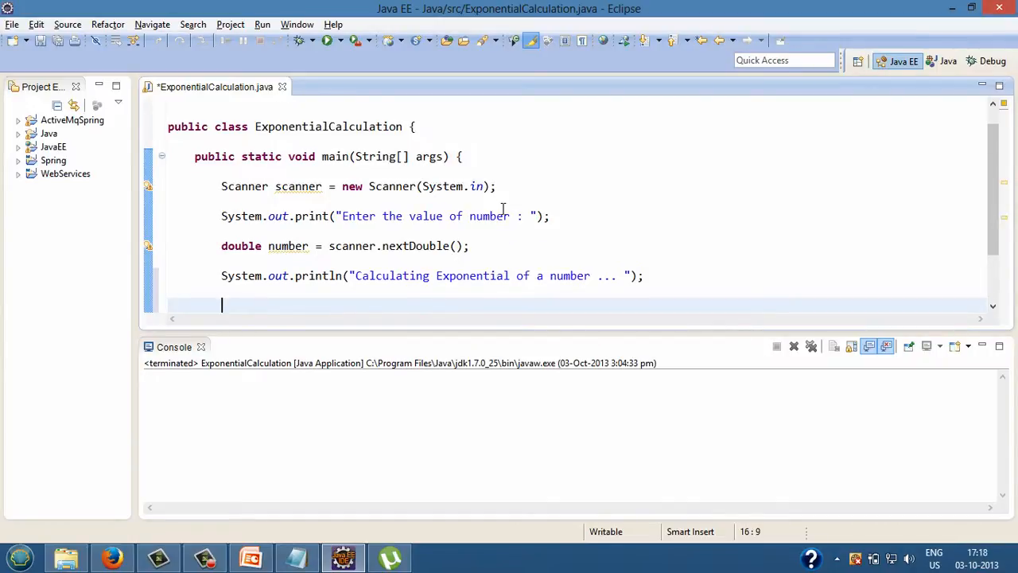
Compute double result = Math.exp(number) after the calculating message.
type("doub")
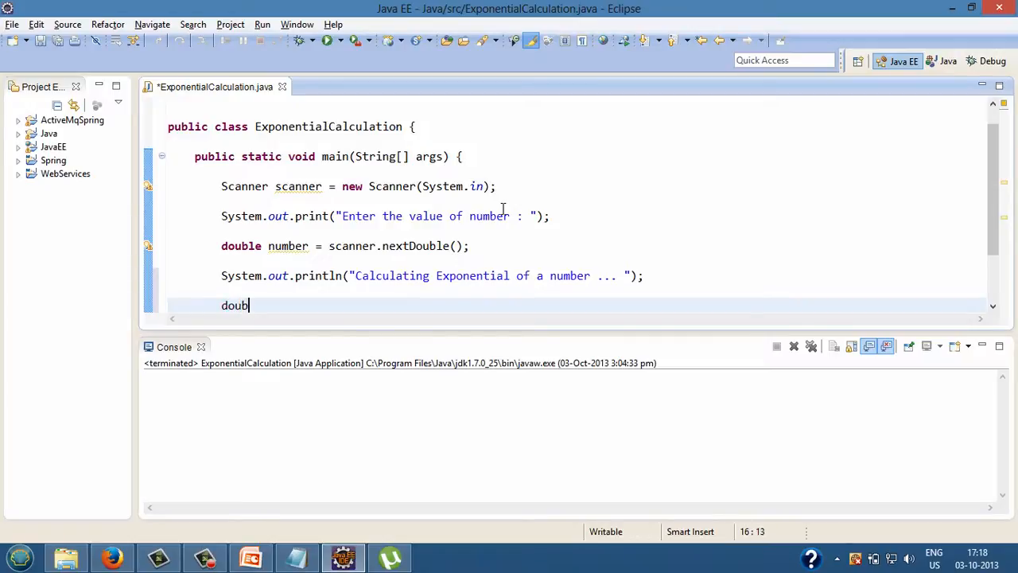
type("le re")
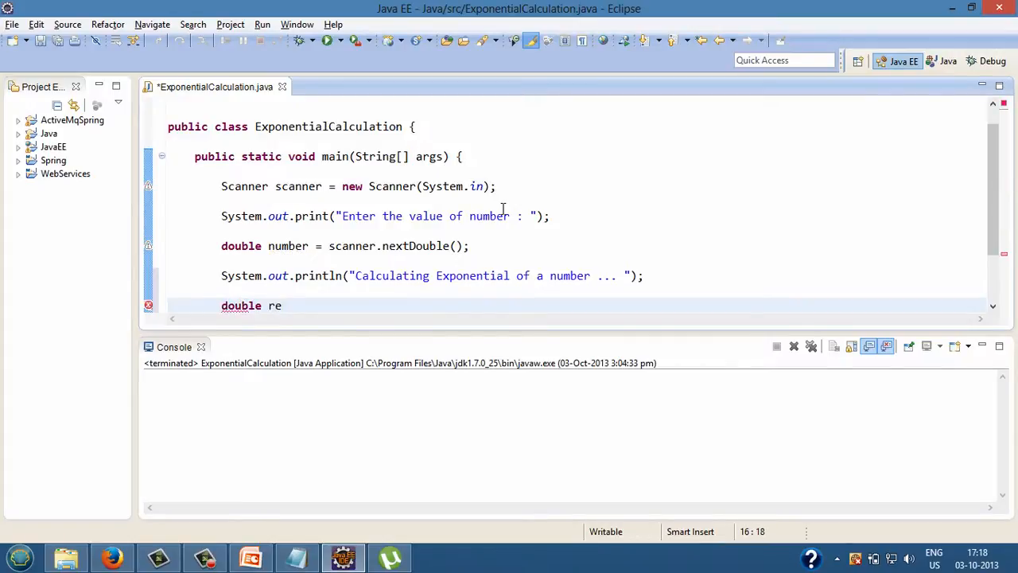
type("sult =")
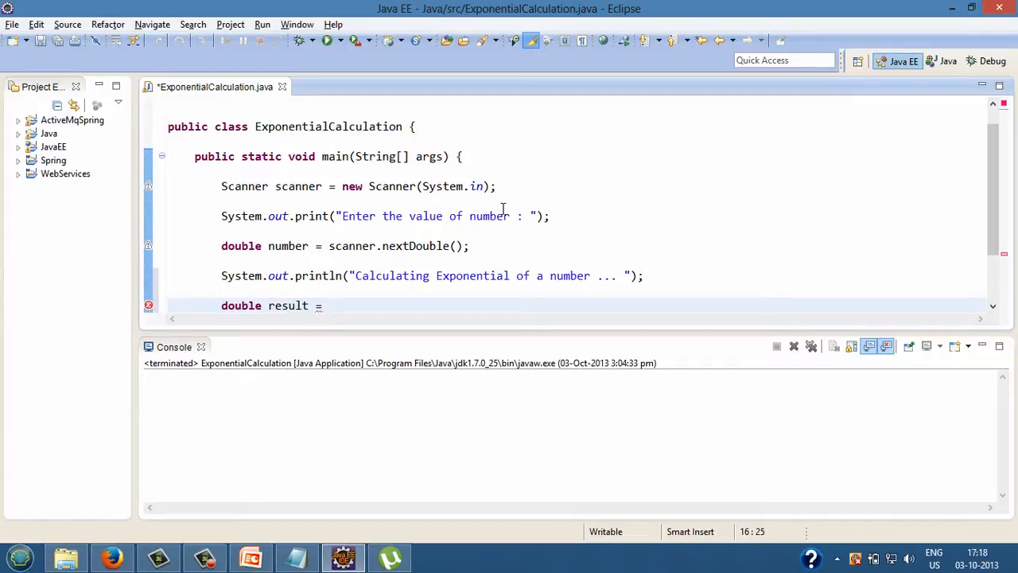
type("Ma")
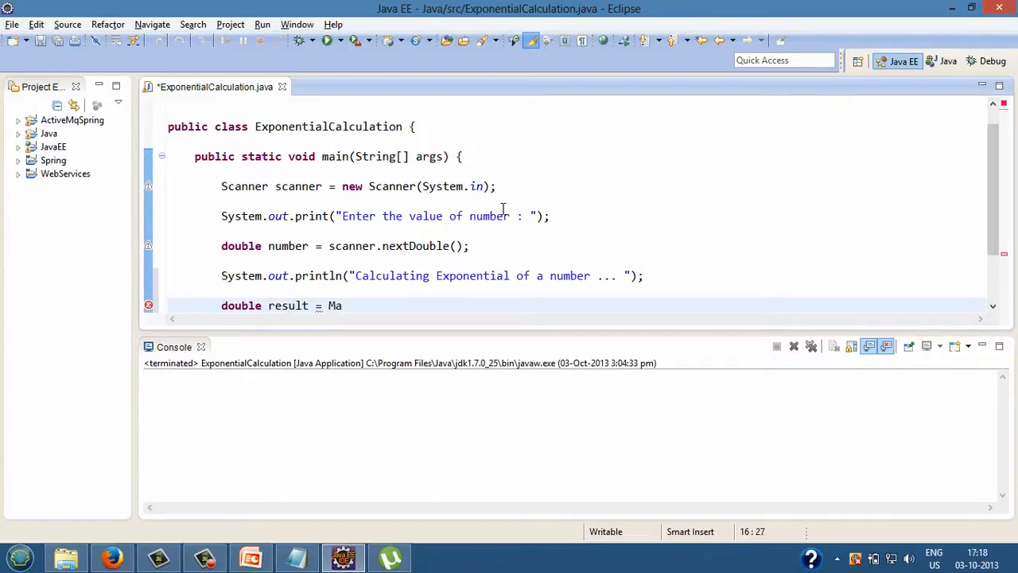
type("th.")
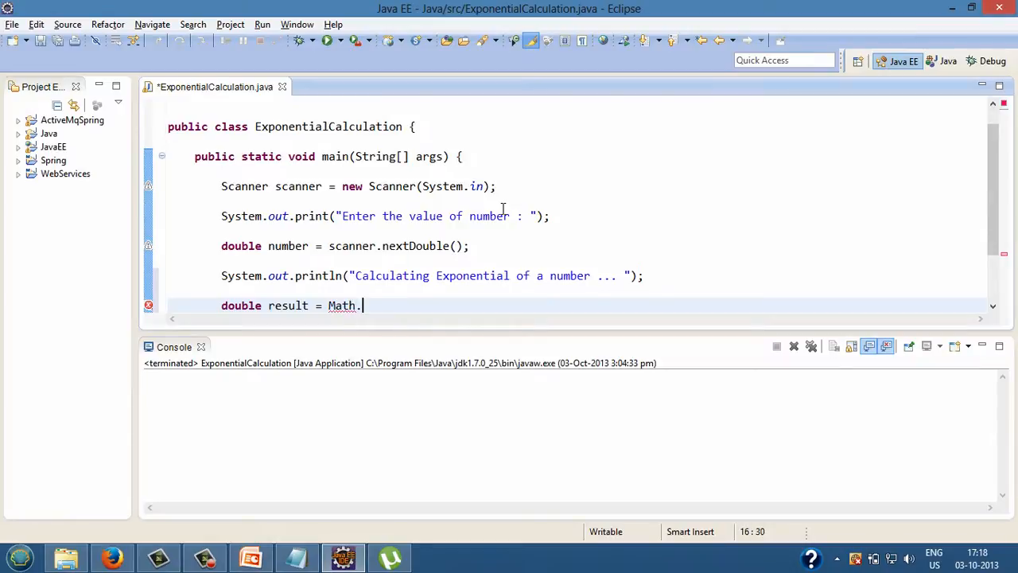
type("e")
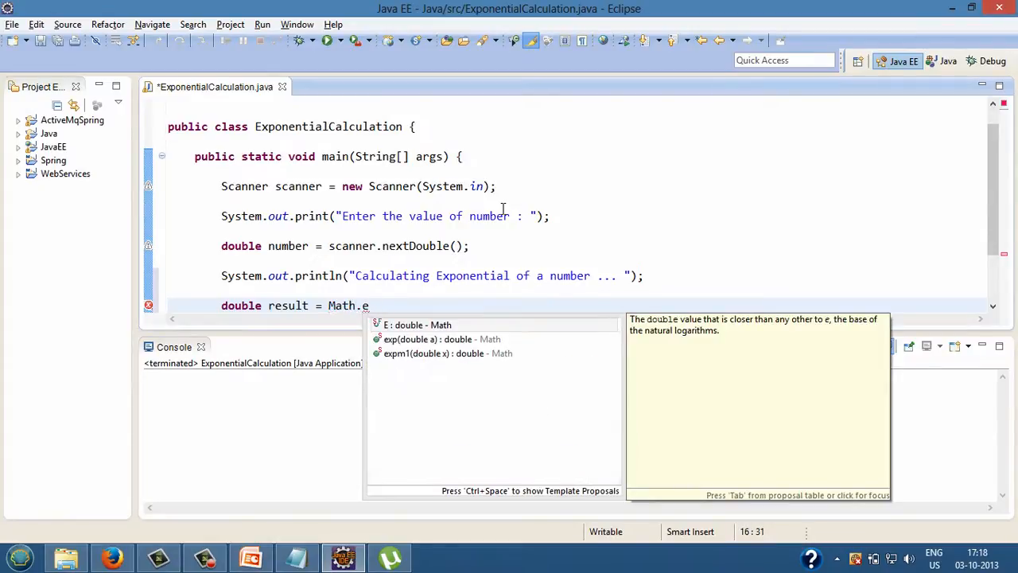
key("Escape")
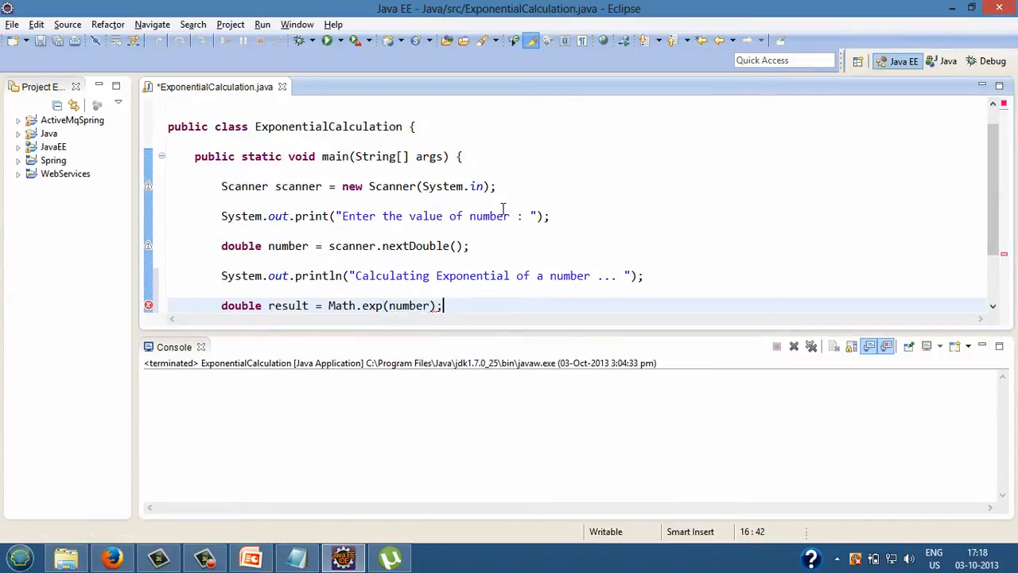
key("Return")
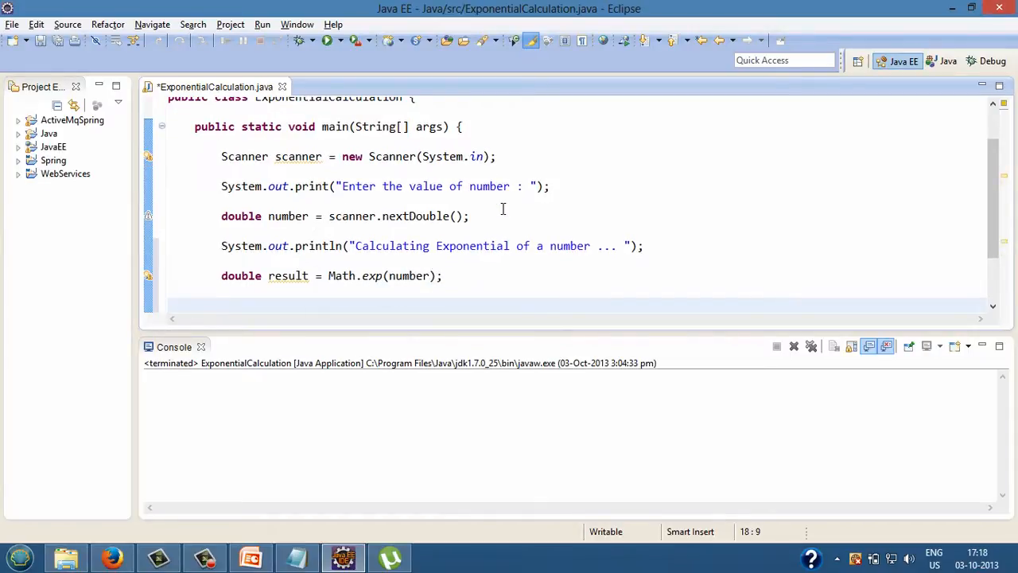
Print "Exponential of " + number + " is : " + result and save the file.
type("sys")
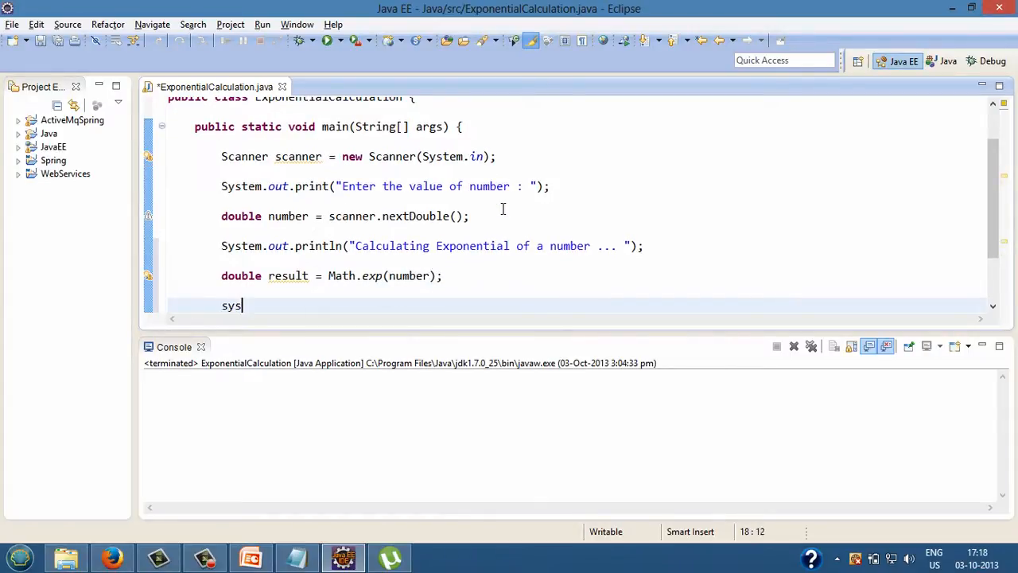
type("System.out.println();")
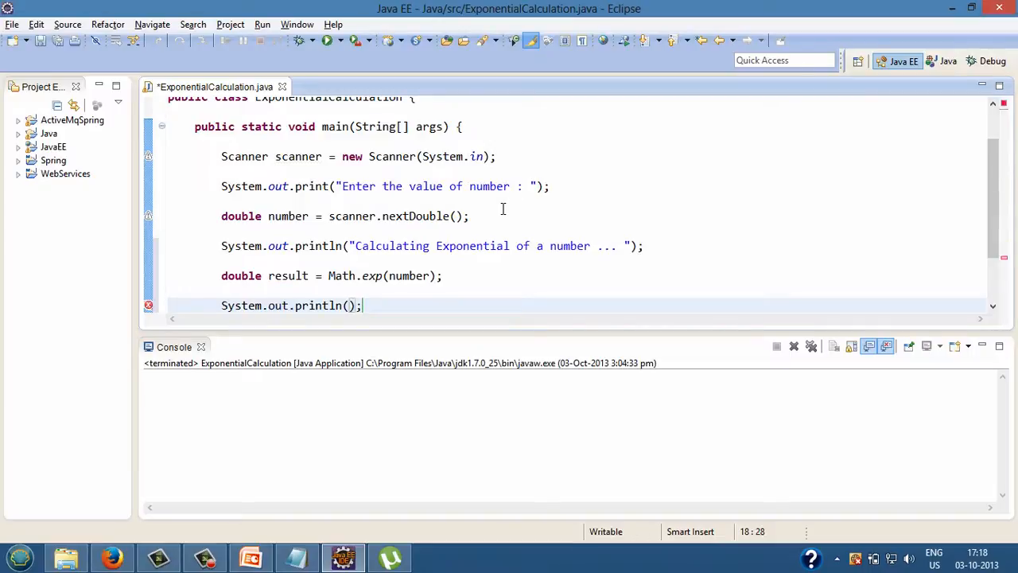
type("\"")
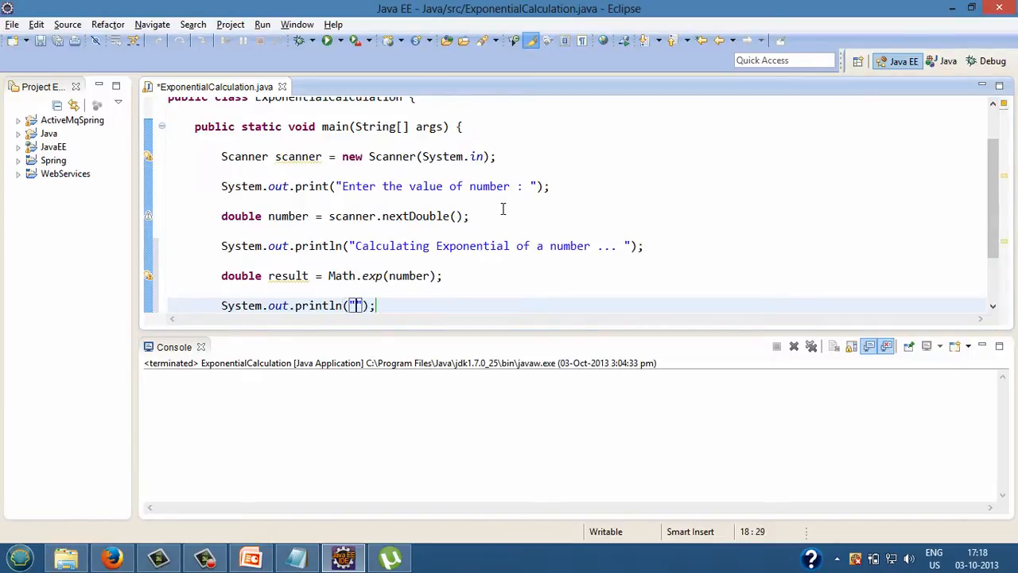
type("Expo")
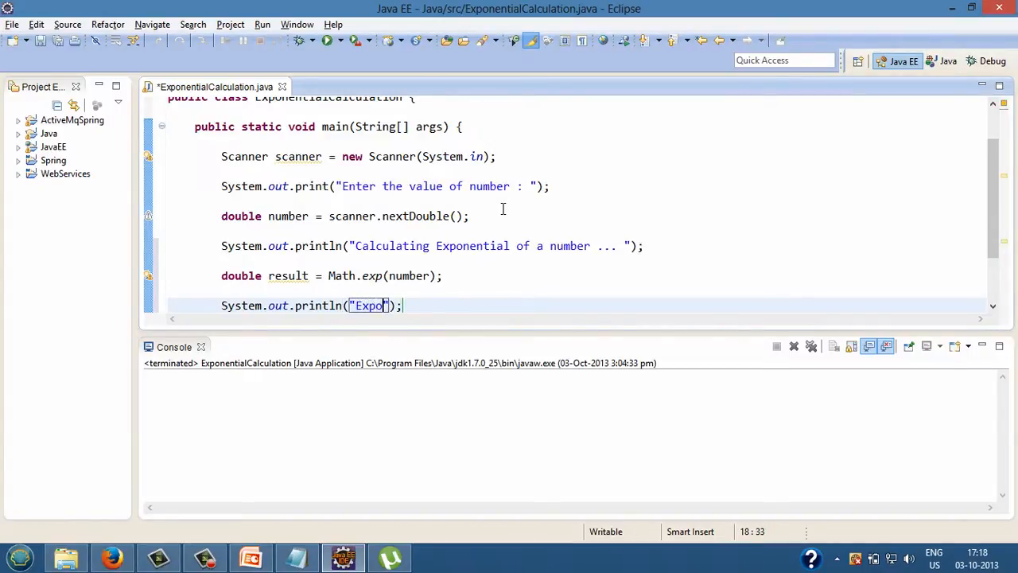
type("nential")
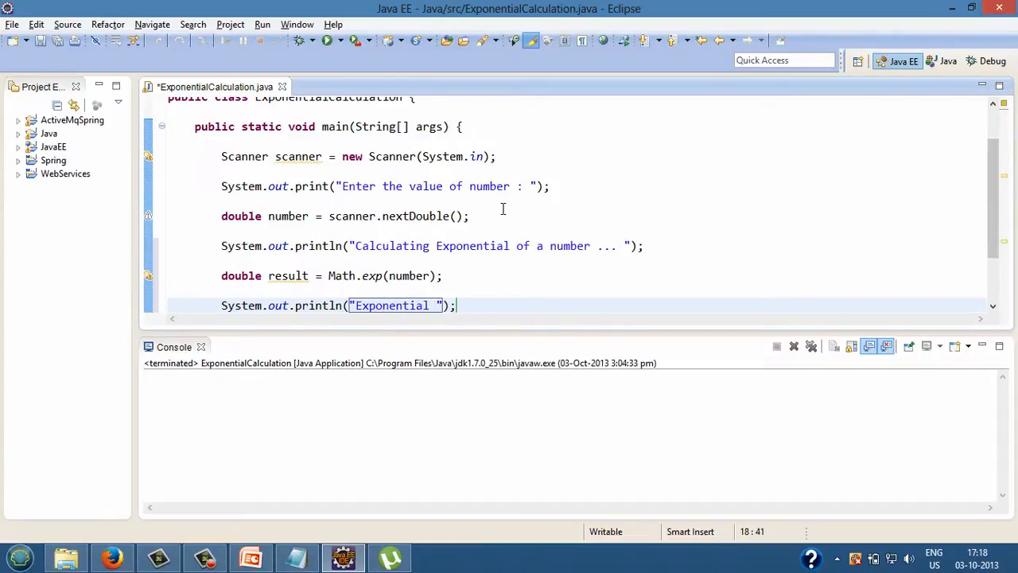
type("of \" + number")
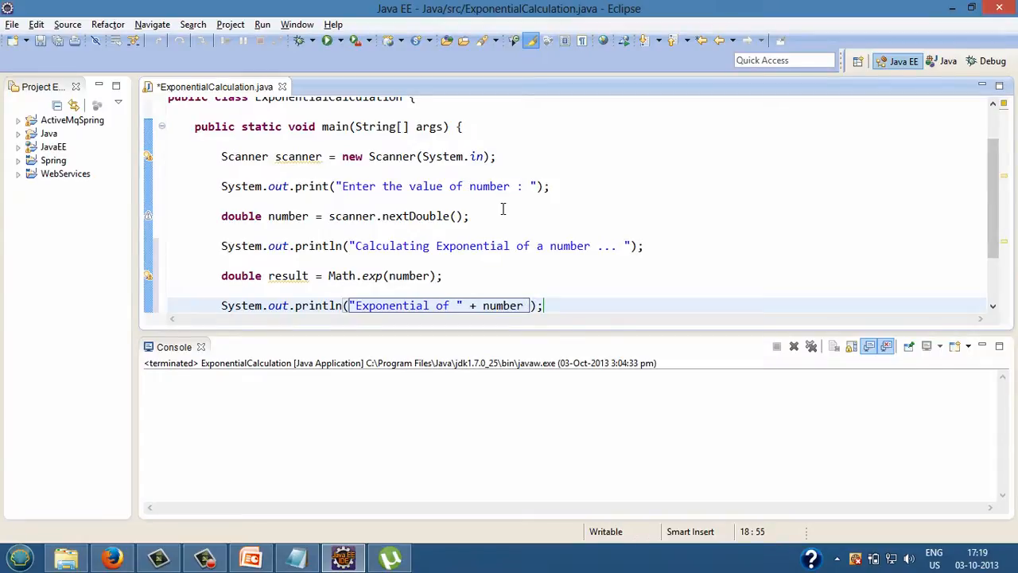
type("+ \" is :\" +")
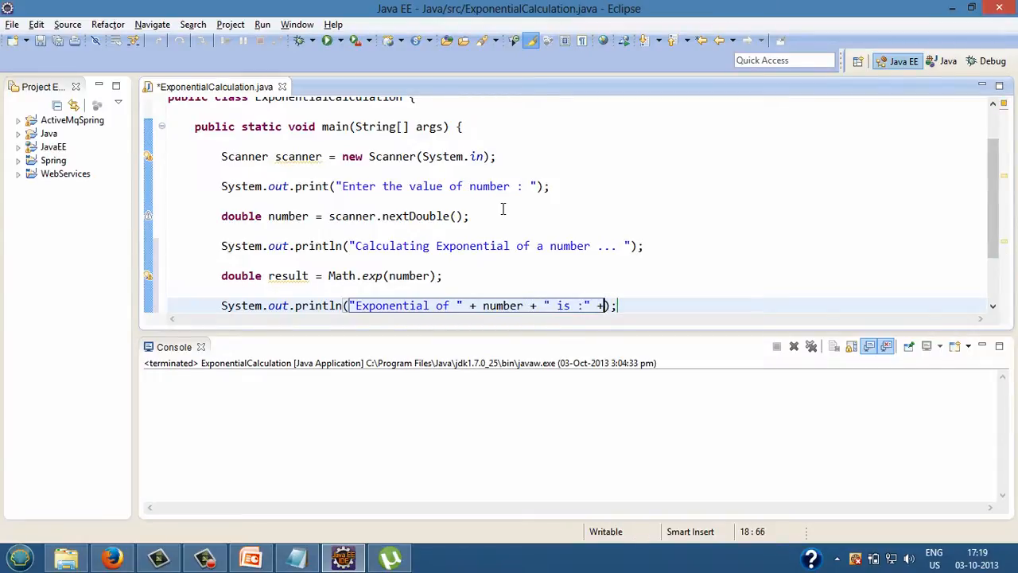
type("res")
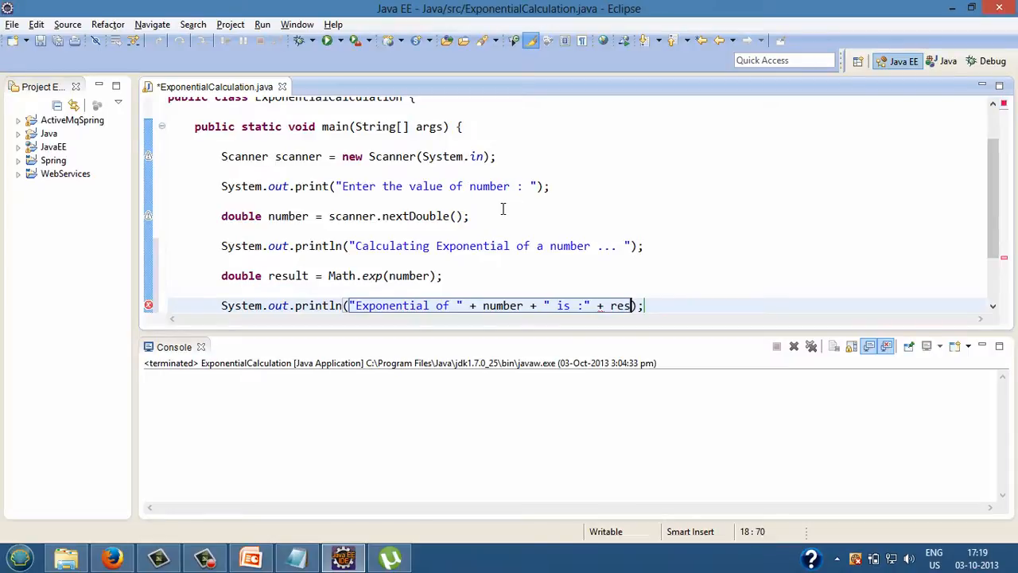
type("ult")
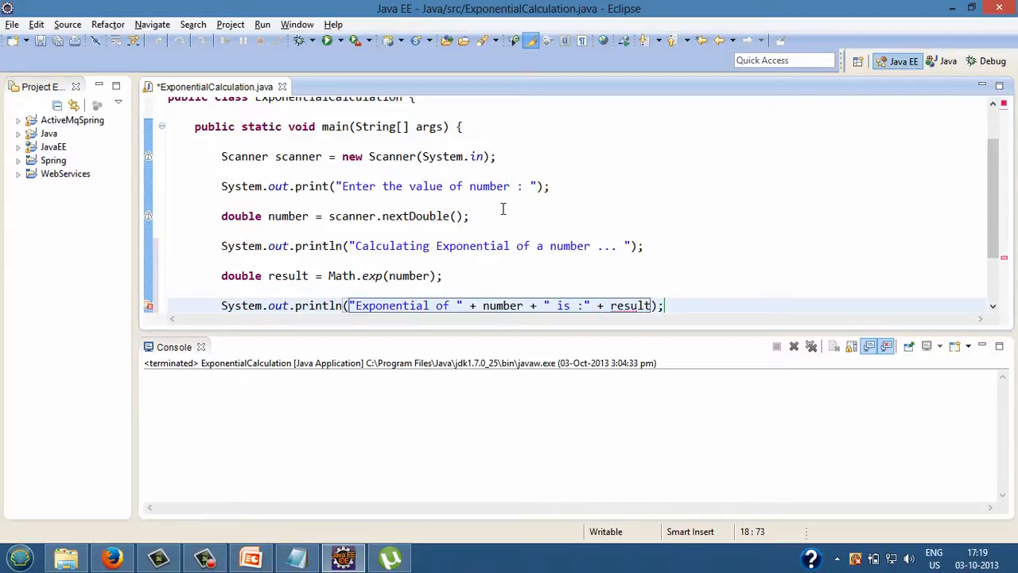
key("ctrl+s")
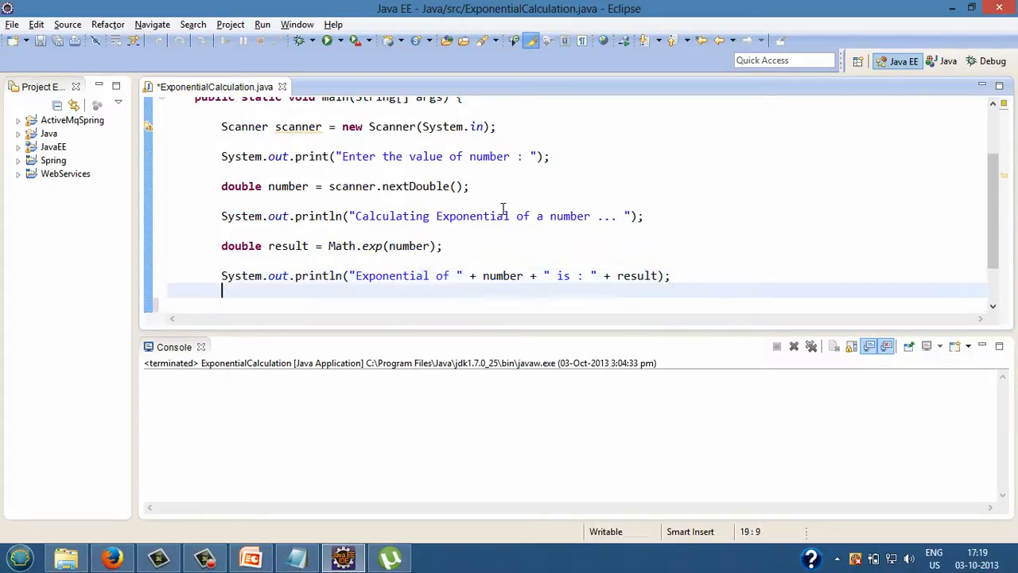
Run as a Java application with input 5, printing Exponential of 5.0 is : 148.4131591025766.
key("Return")
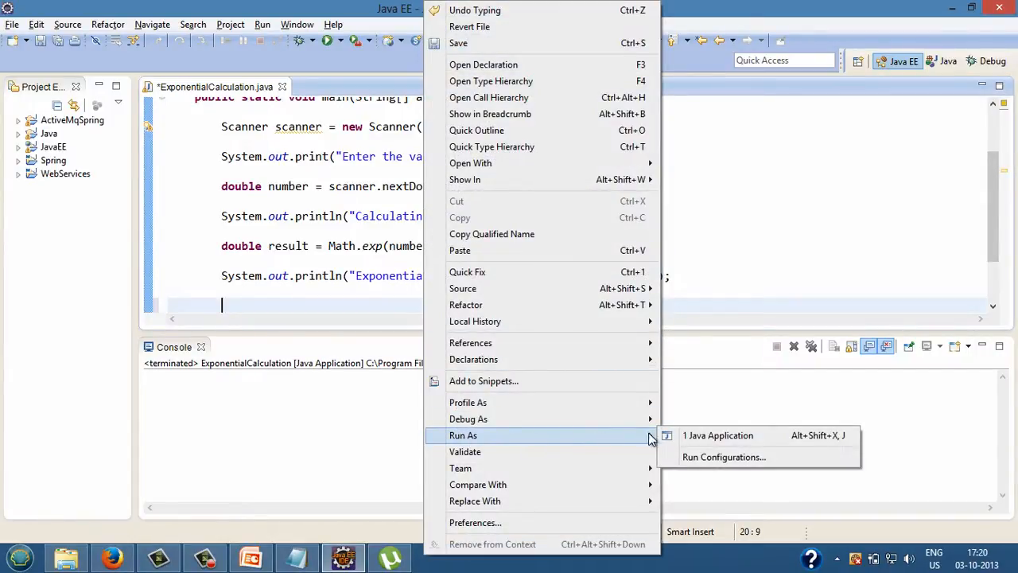
left_click(716, 436)
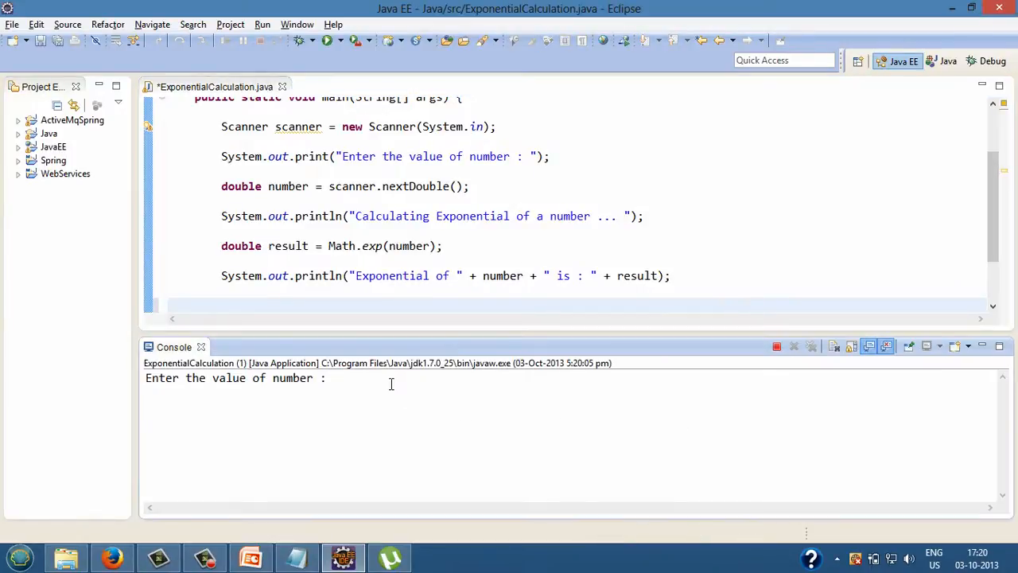
type("5.0")
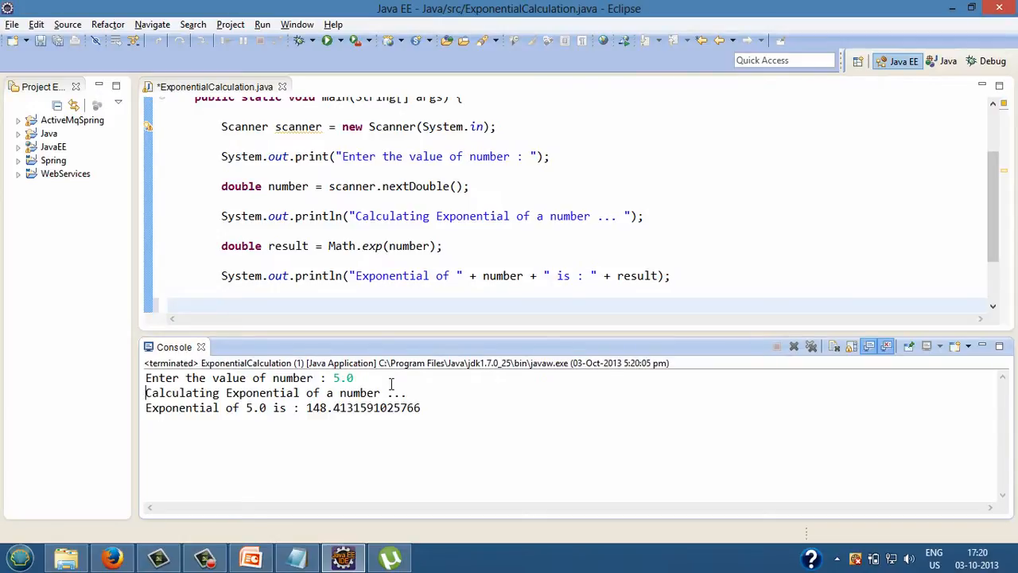
mouse_move(427, 407)
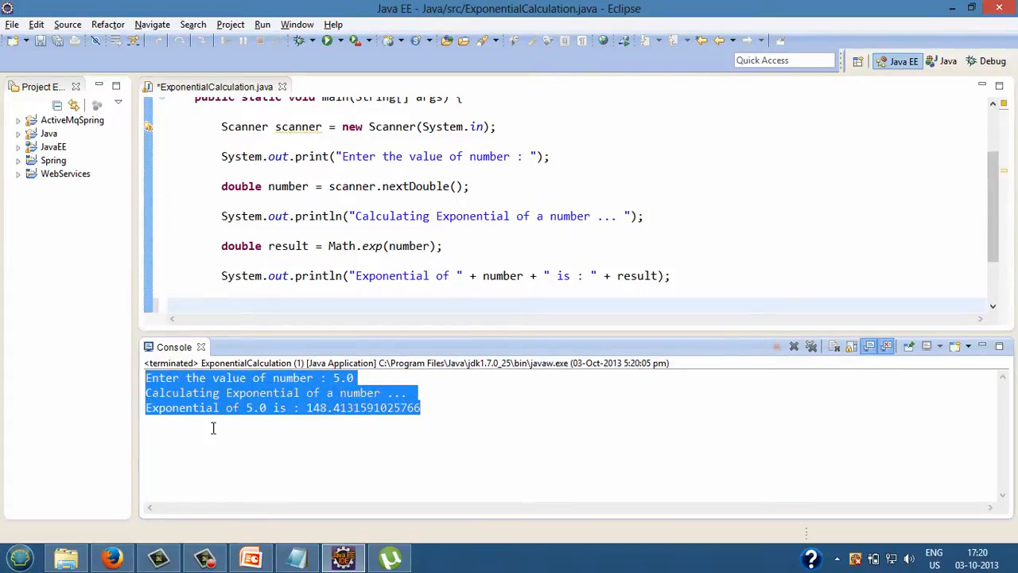
left_click(452, 407)
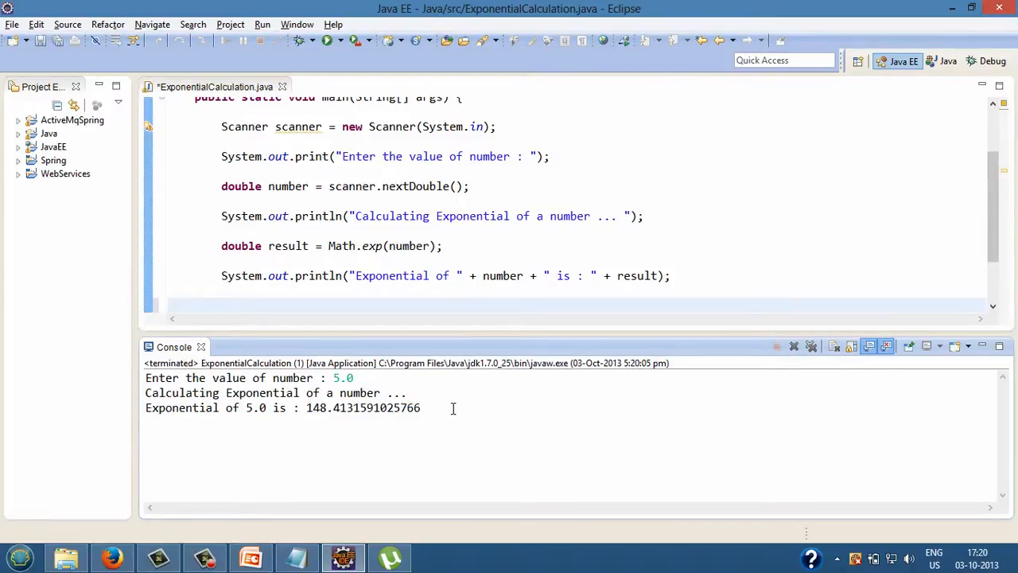
left_click(458, 306)
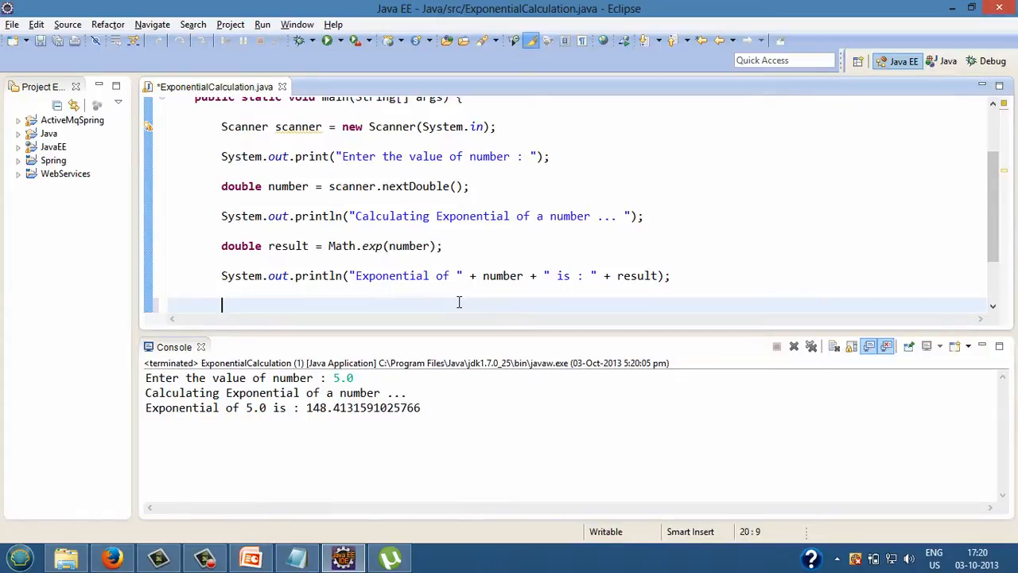